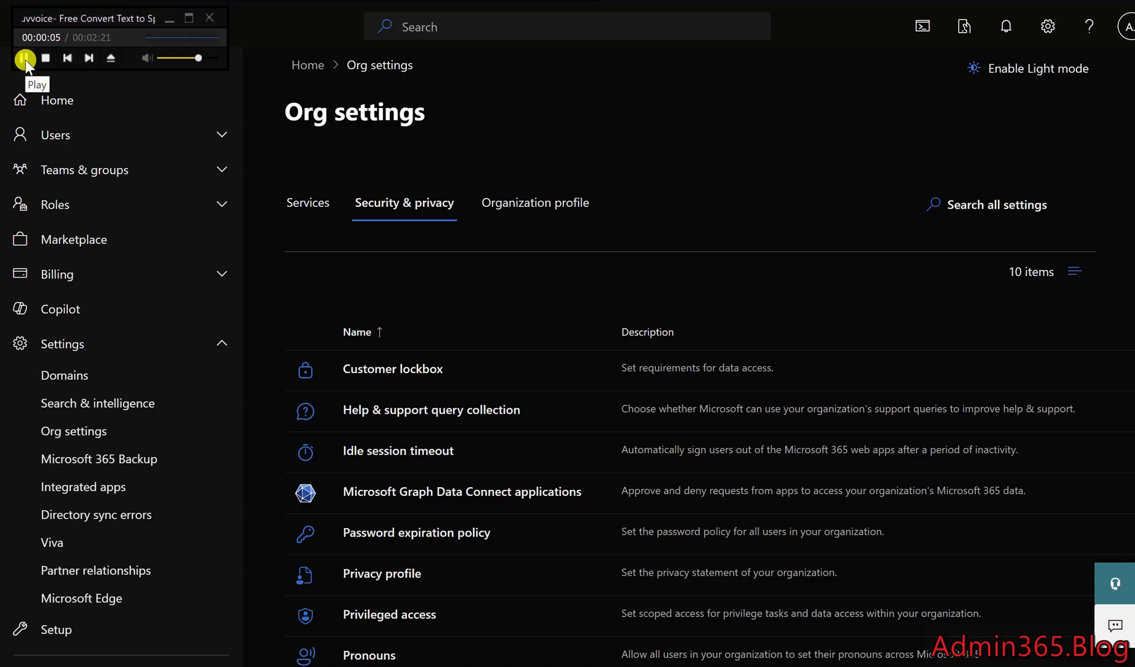
pyautogui.click(26, 59)
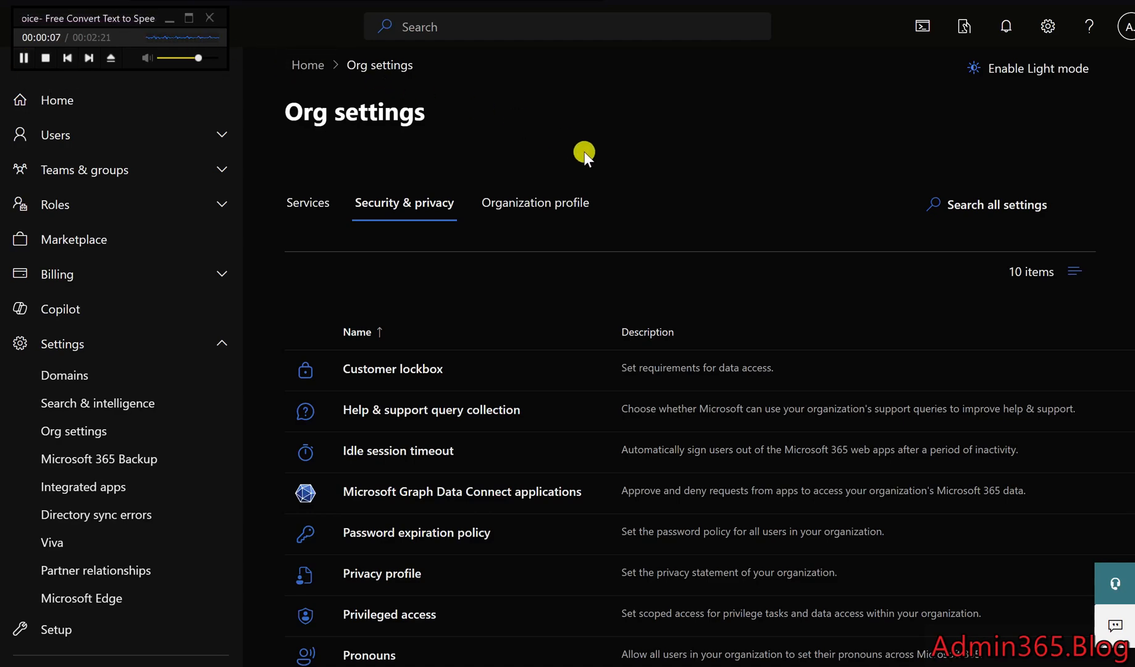
pyautogui.scroll(-3)
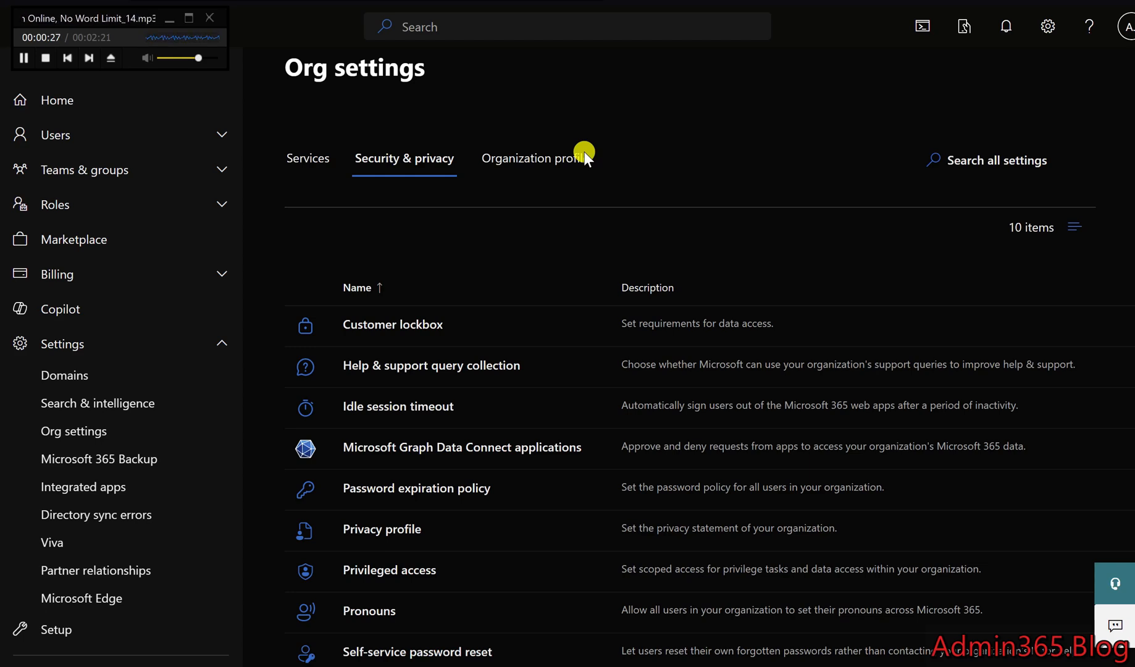
pyautogui.moveTo(650, 169)
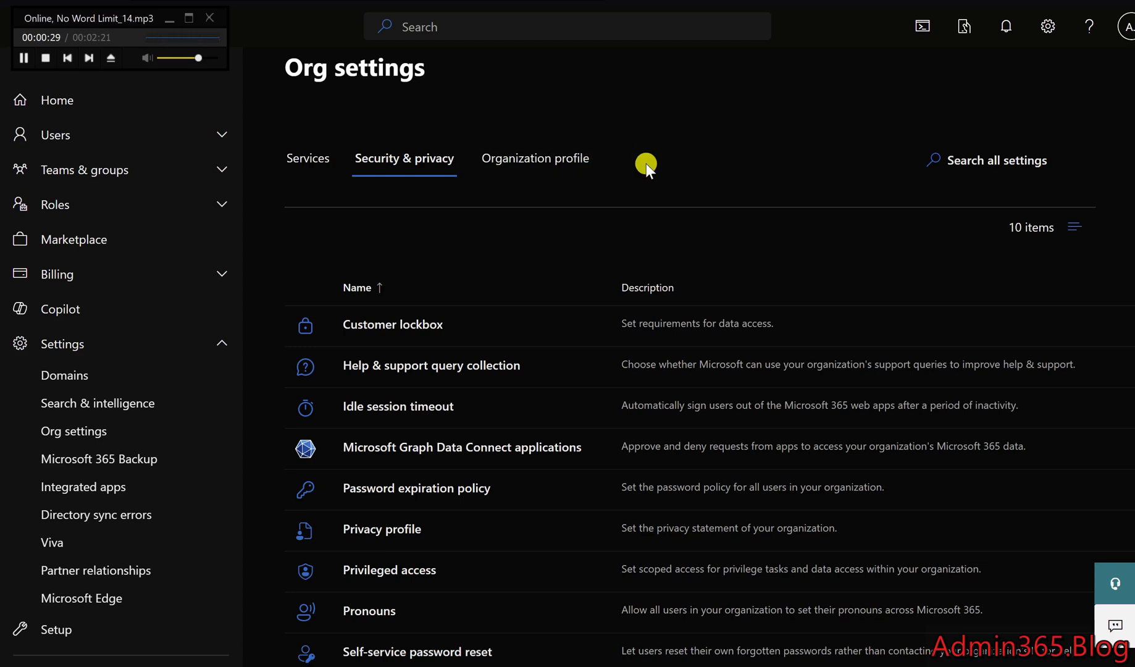
pyautogui.moveTo(664, 184)
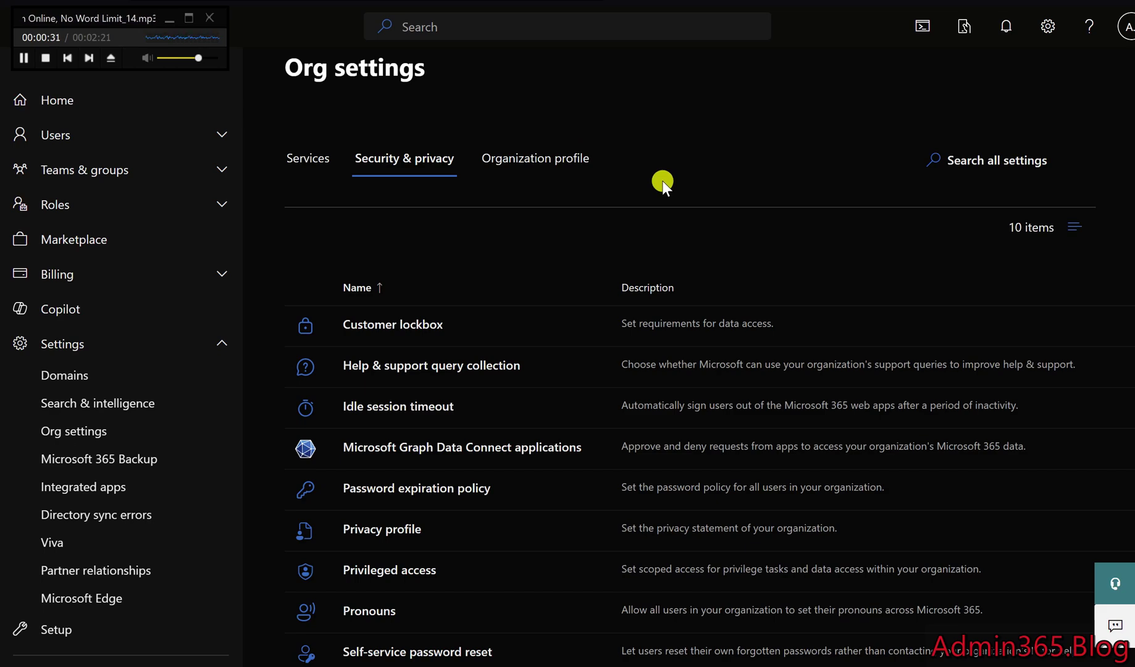
pyautogui.moveTo(608, 231)
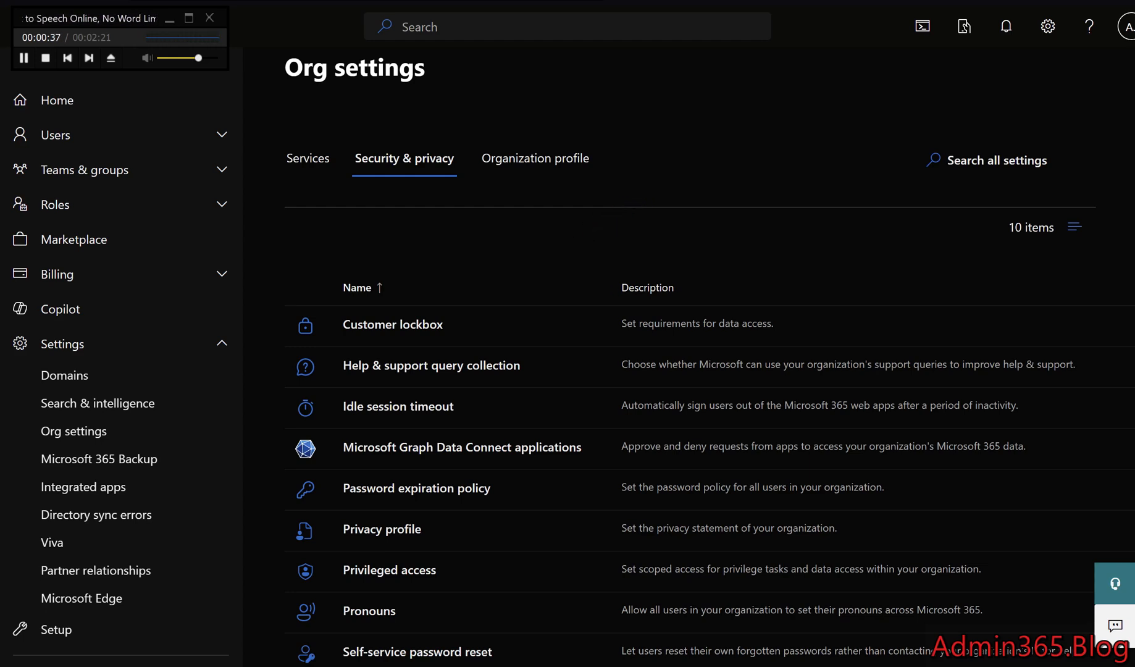
pyautogui.scroll(-3)
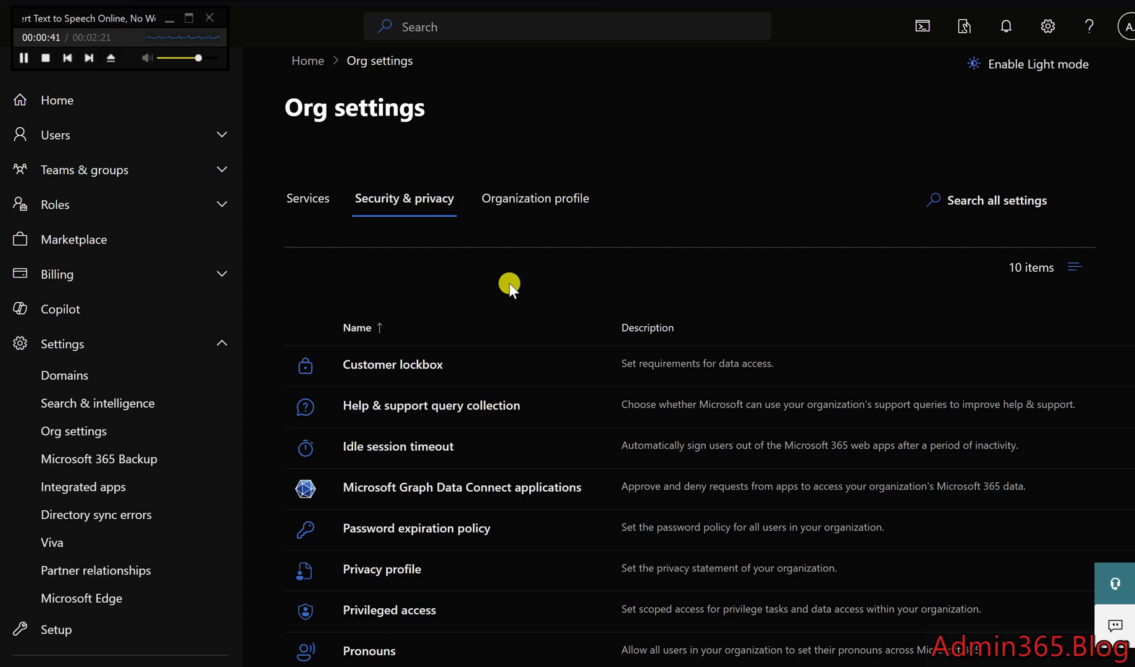
pyautogui.moveTo(440, 432)
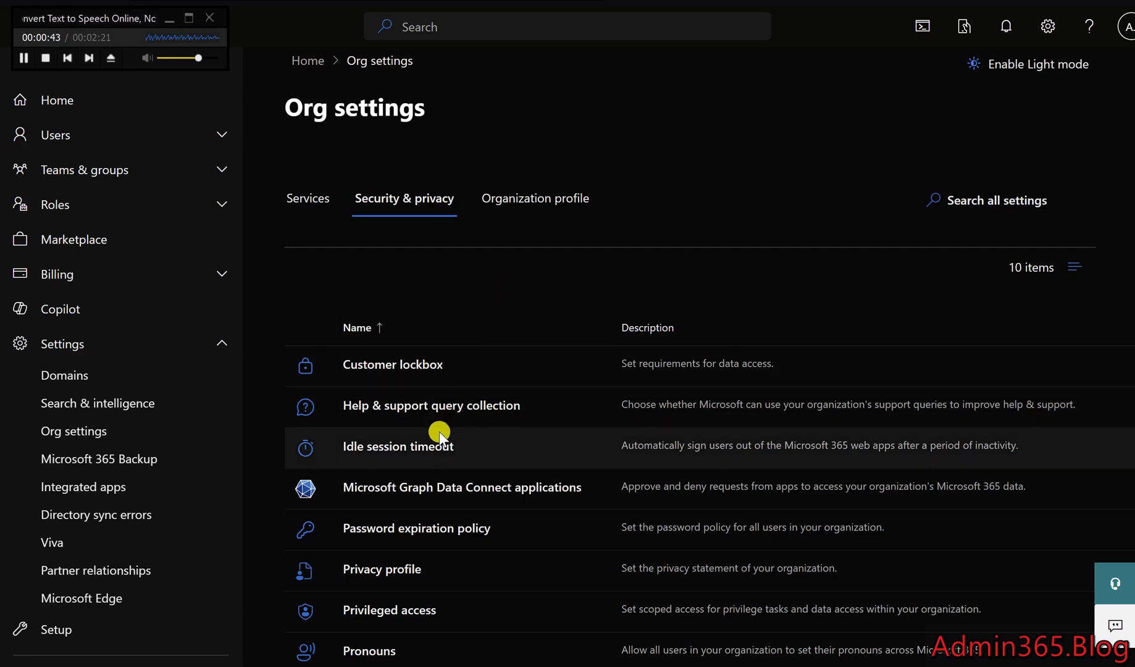
pyautogui.moveTo(460, 393)
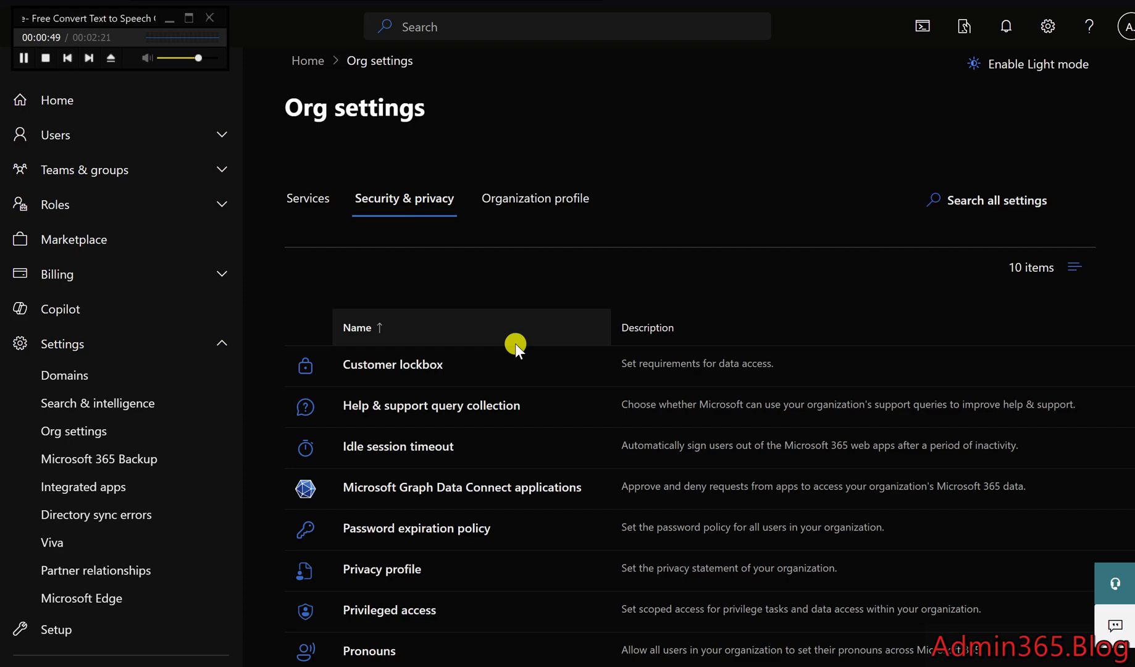
pyautogui.scroll(-3)
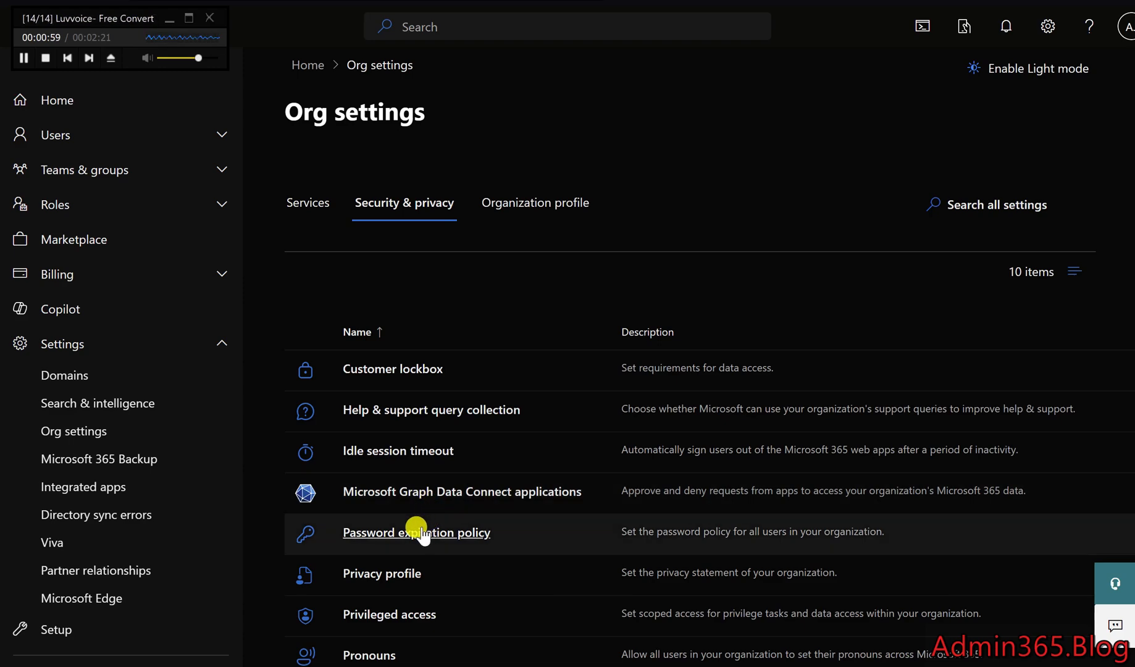
pyautogui.moveTo(465, 480)
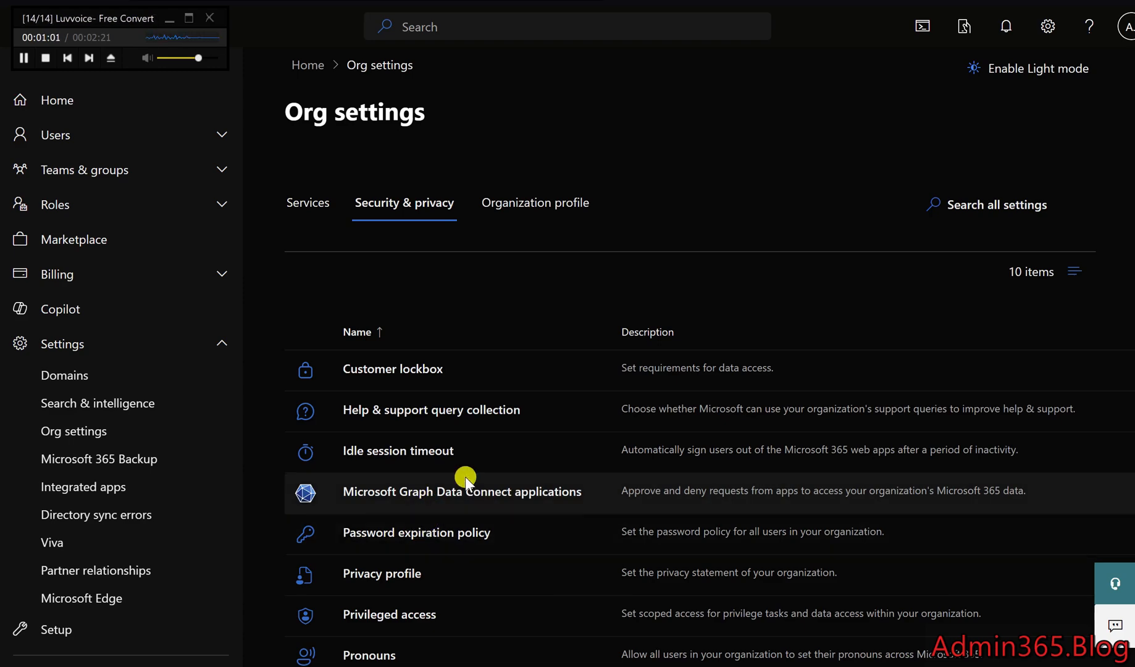
pyautogui.click(417, 533)
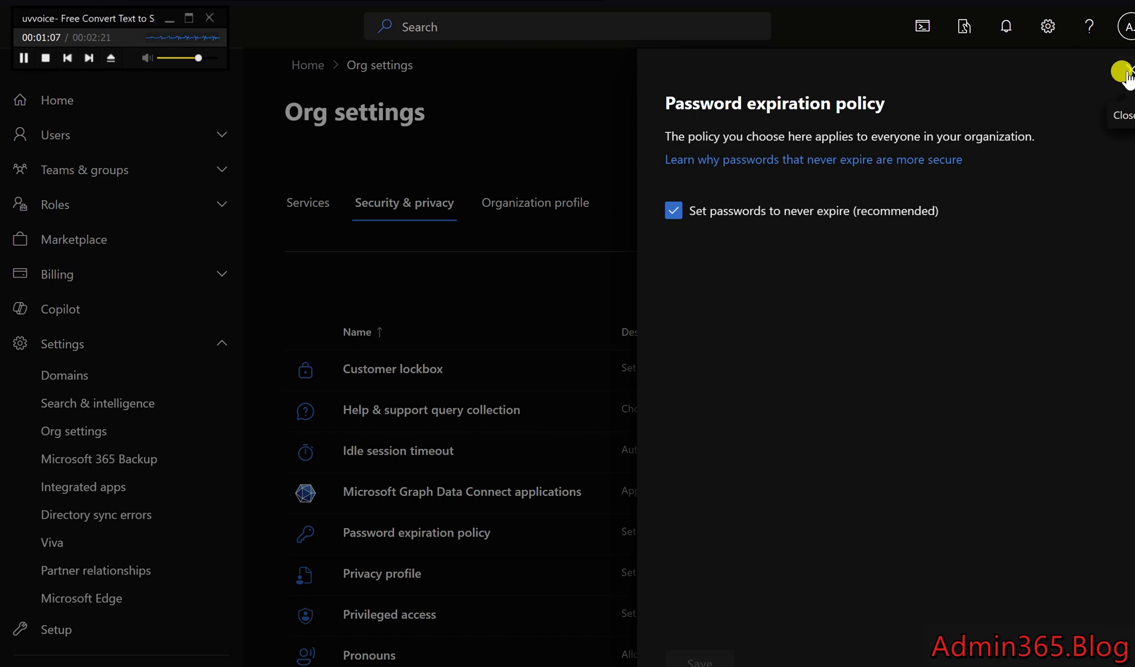
pyautogui.click(1131, 74)
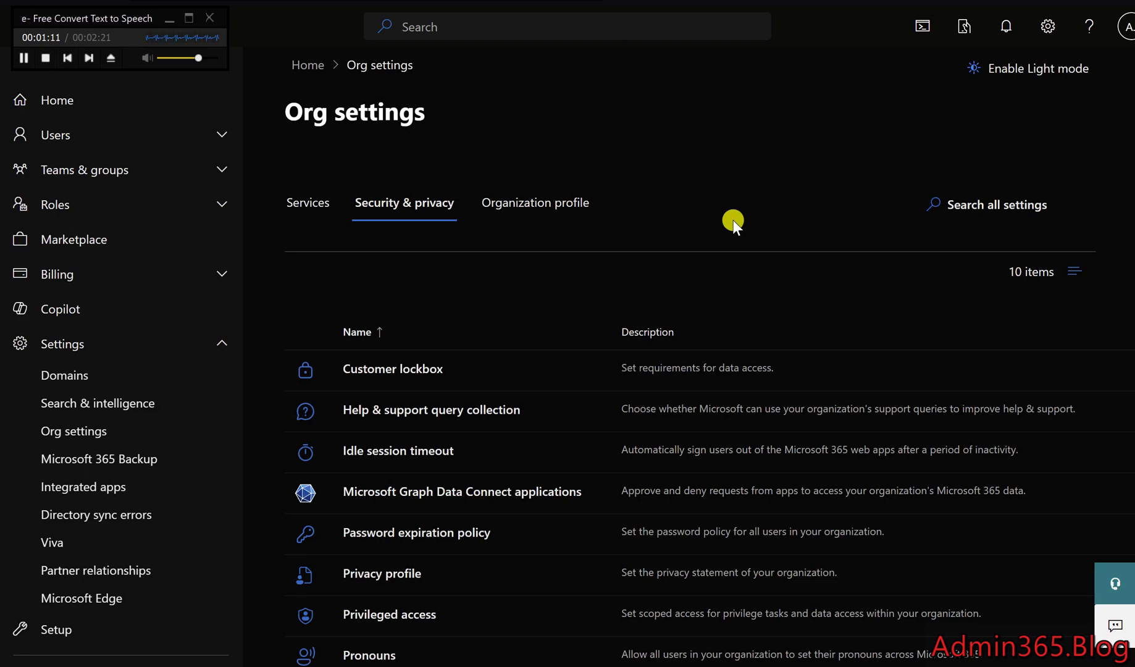
pyautogui.moveTo(576, 381)
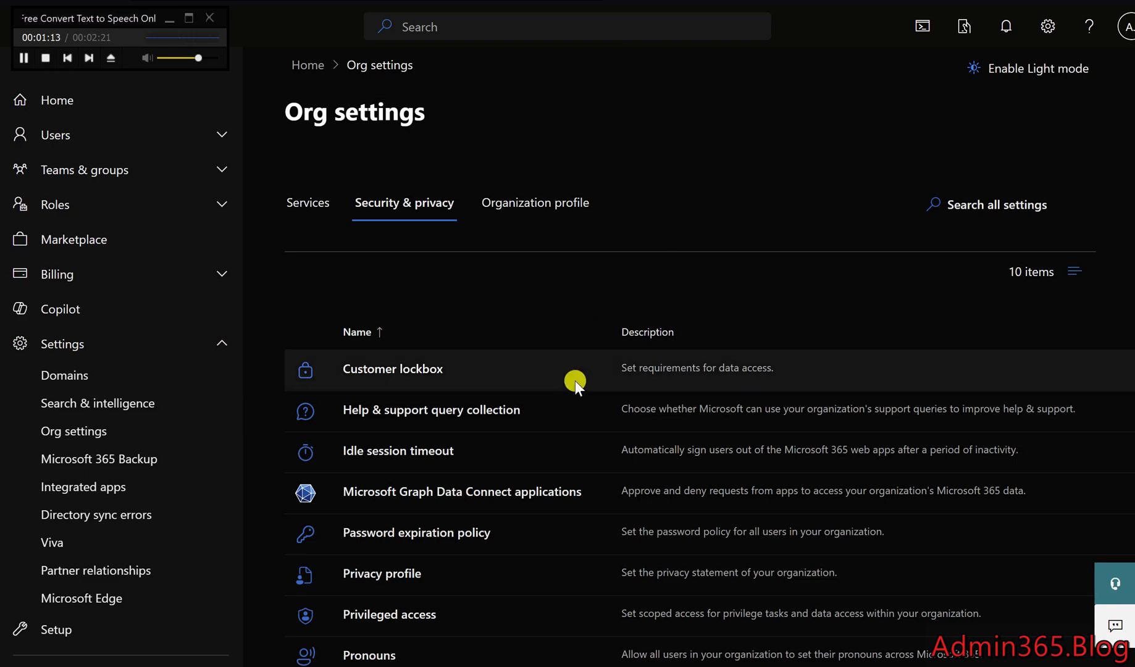
pyautogui.click(382, 575)
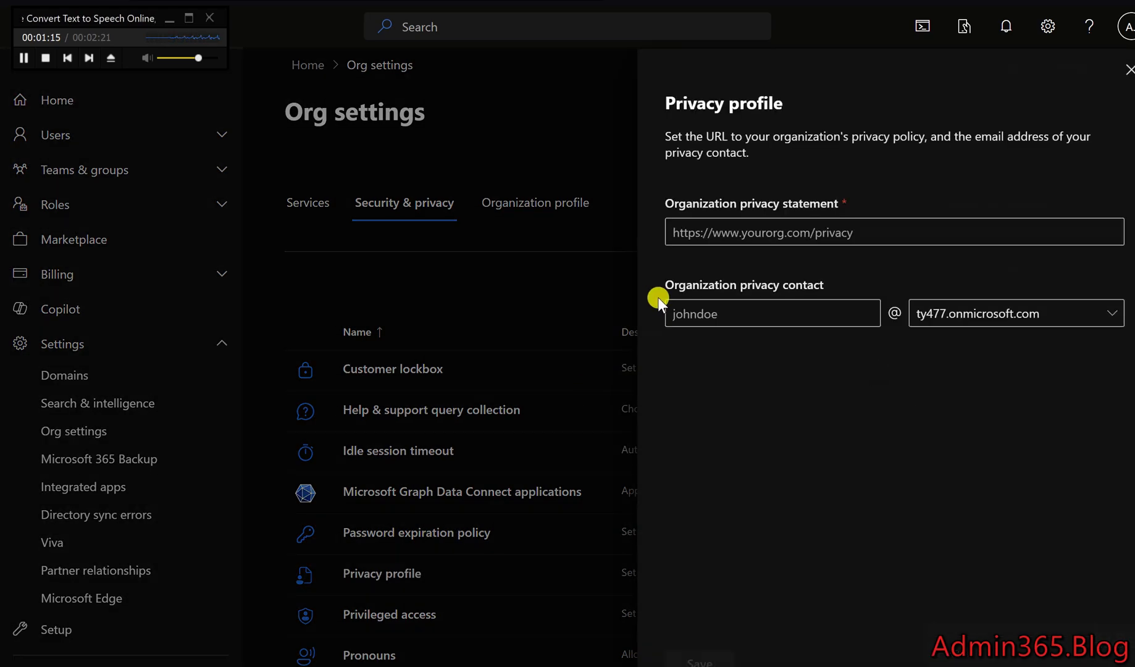
pyautogui.moveTo(871, 172)
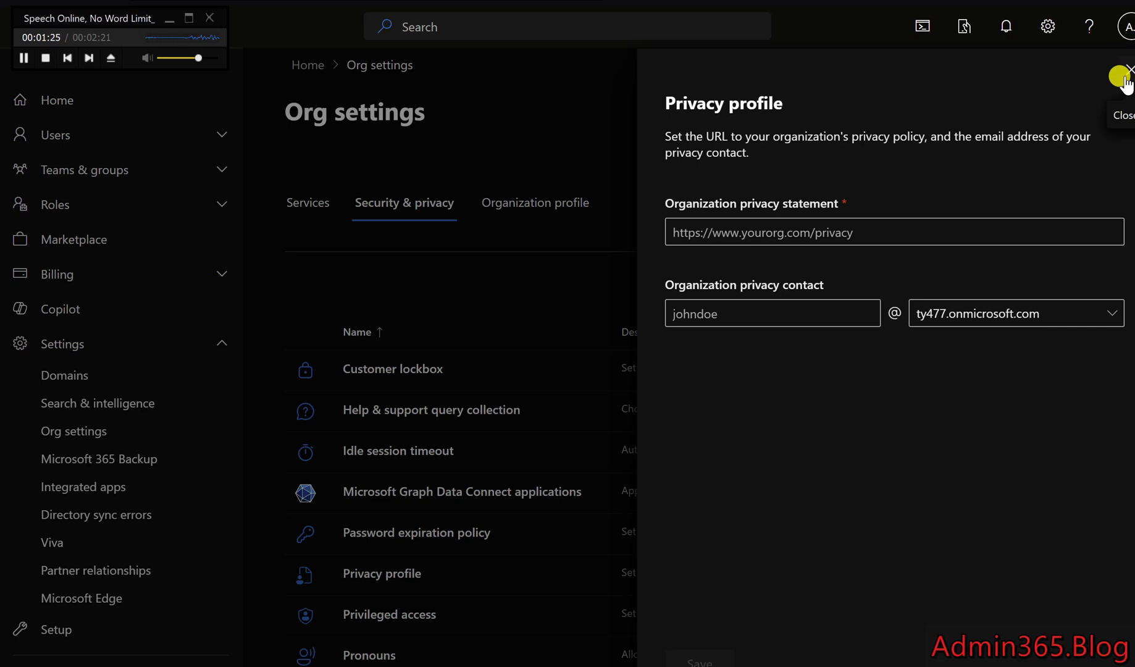
pyautogui.click(1127, 70)
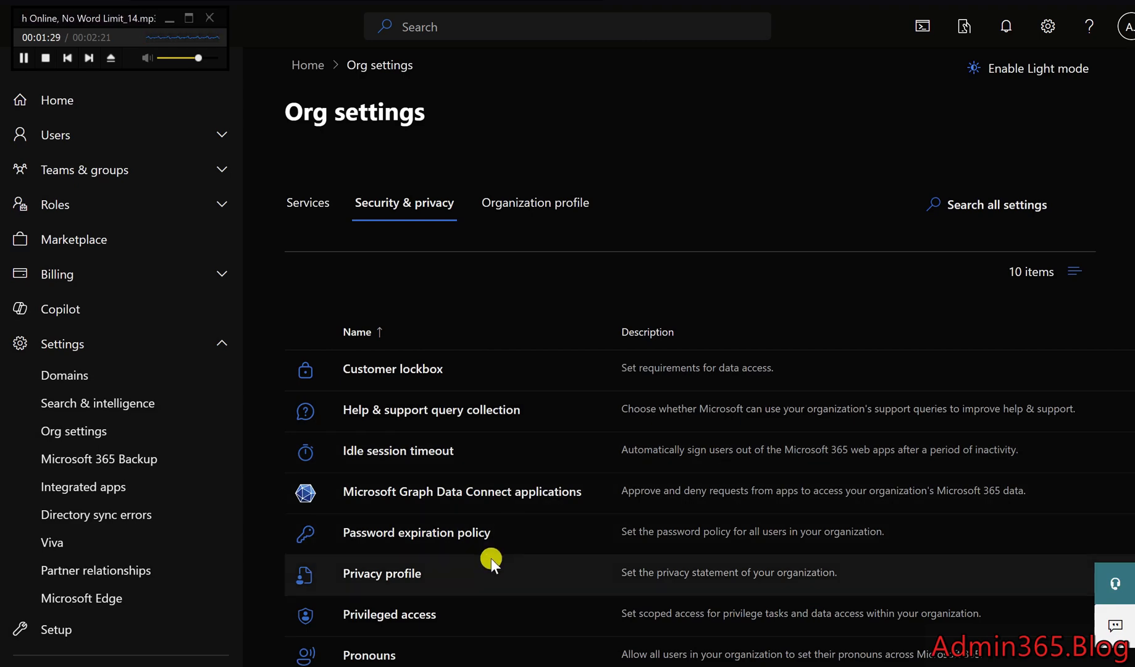
pyautogui.scroll(-3)
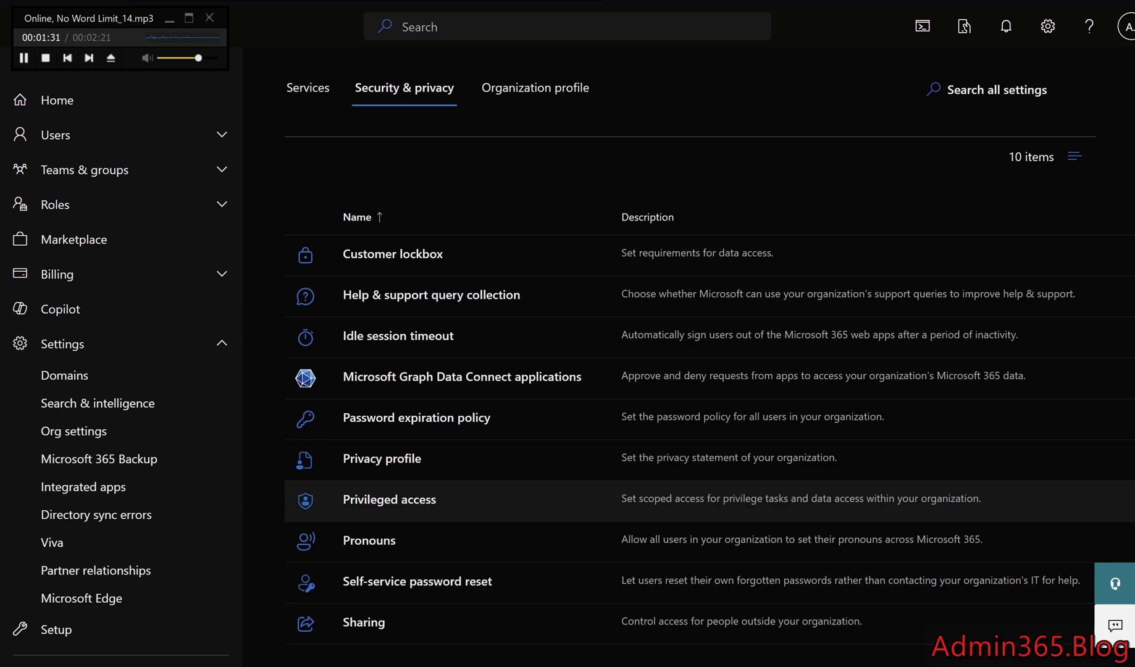
pyautogui.click(418, 582)
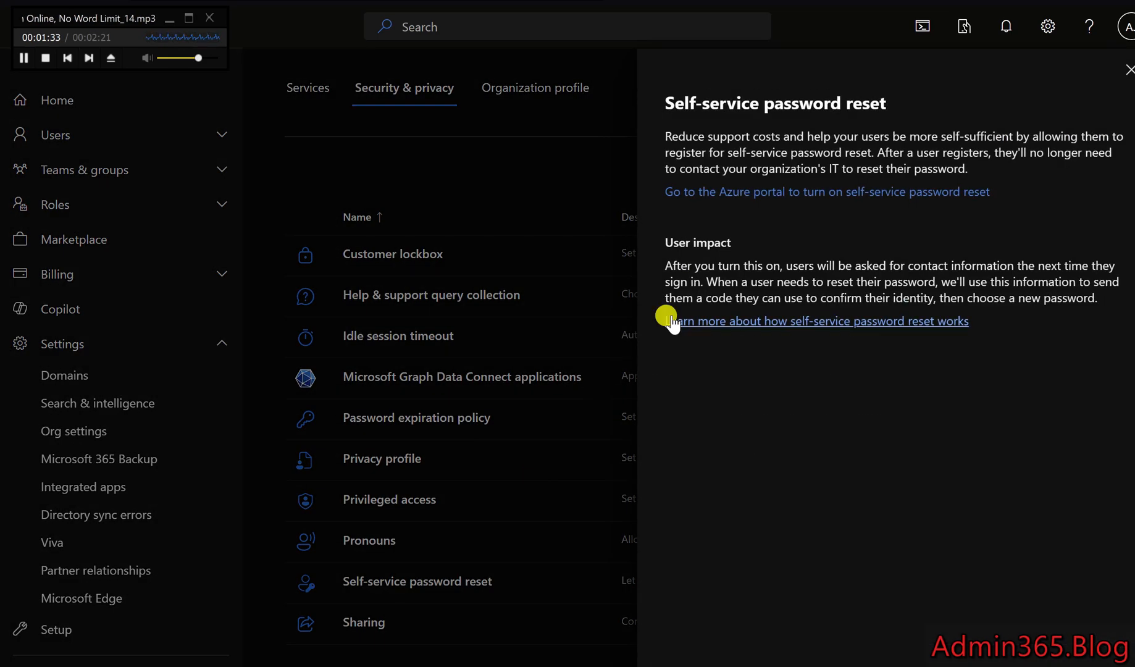
pyautogui.moveTo(768, 229)
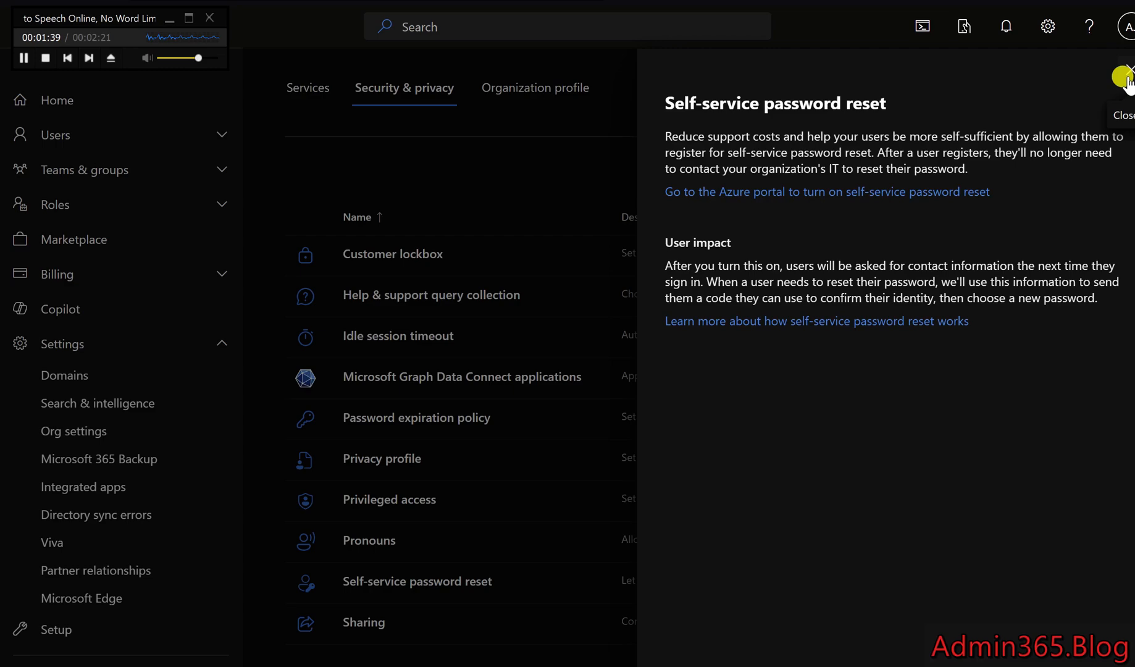
pyautogui.click(1124, 70)
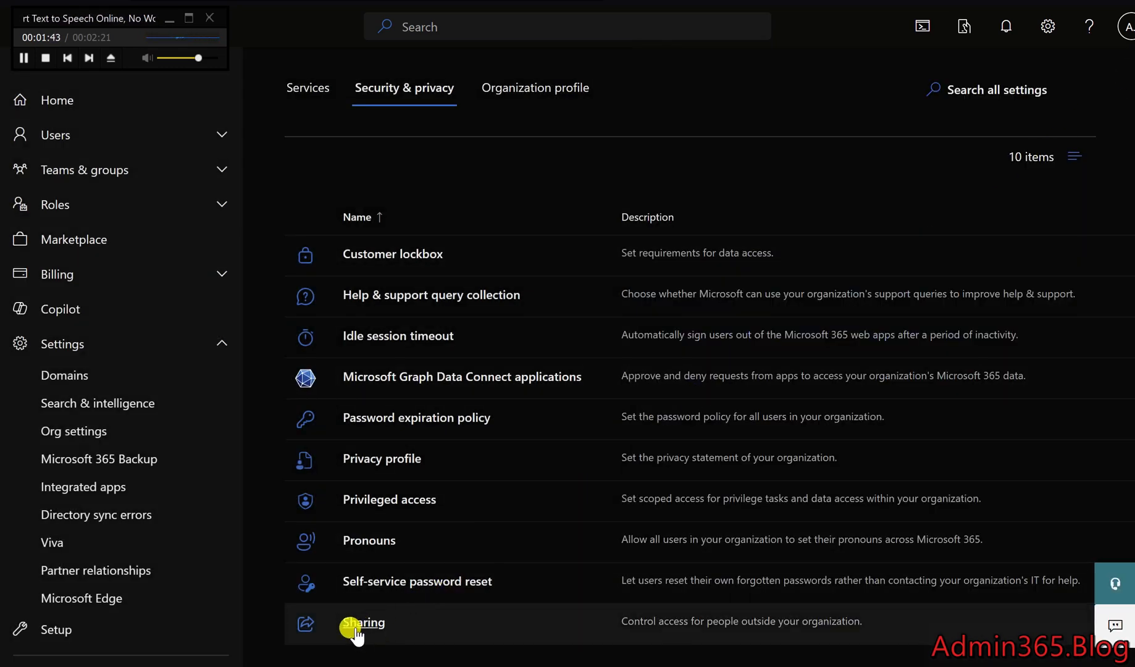
pyautogui.click(357, 623)
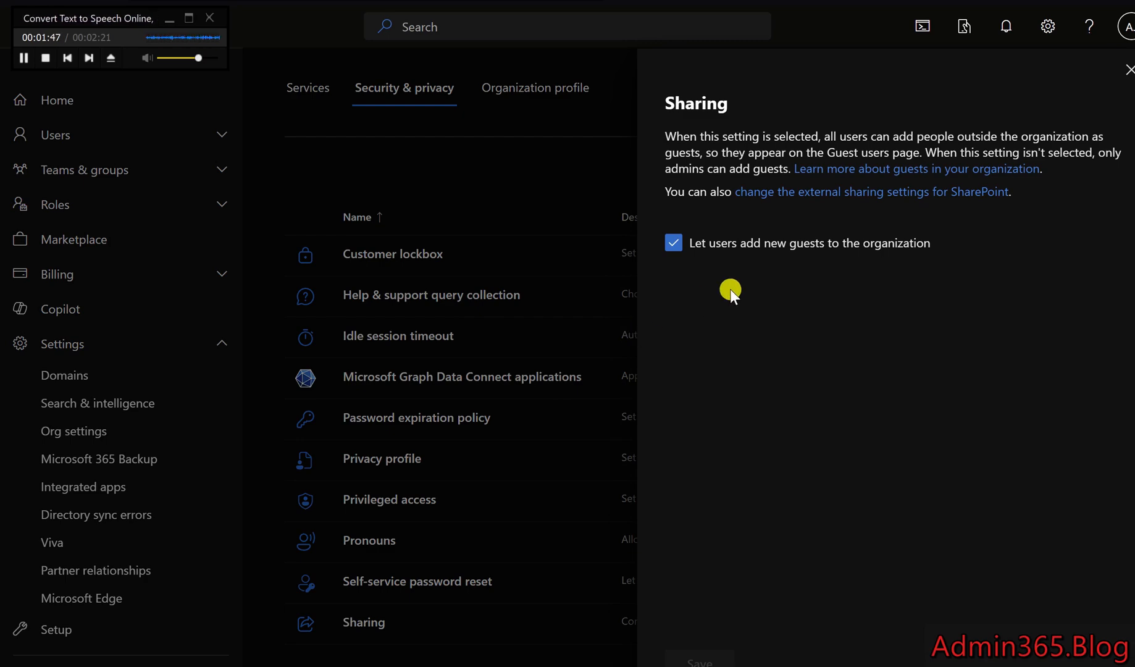
pyautogui.moveTo(1098, 78)
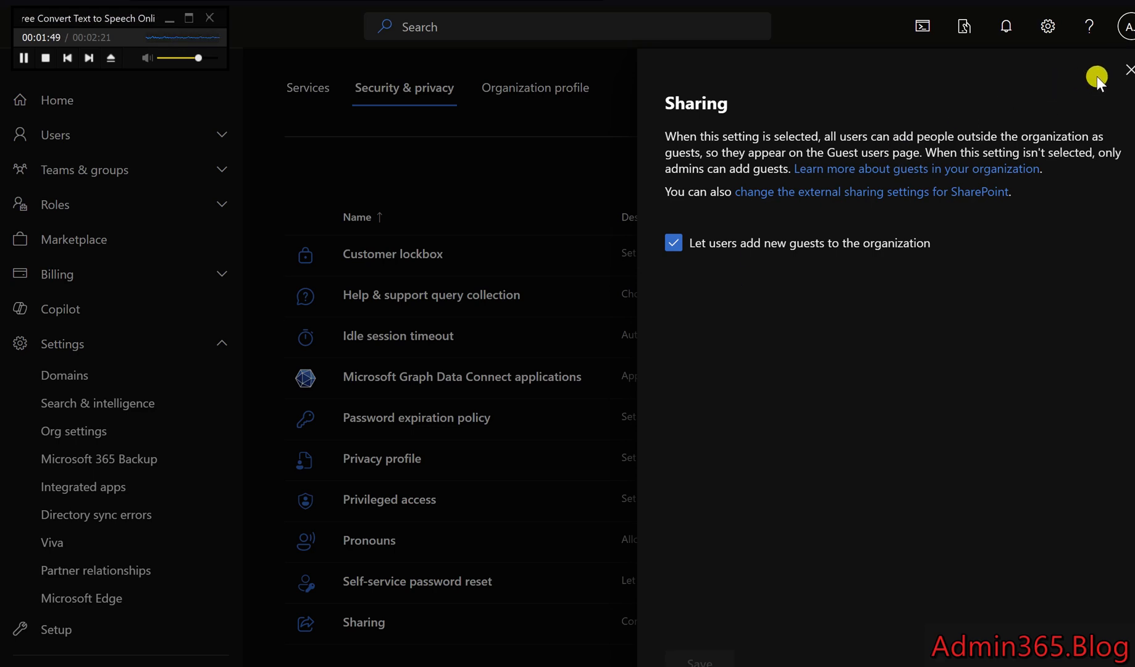
pyautogui.click(1128, 70)
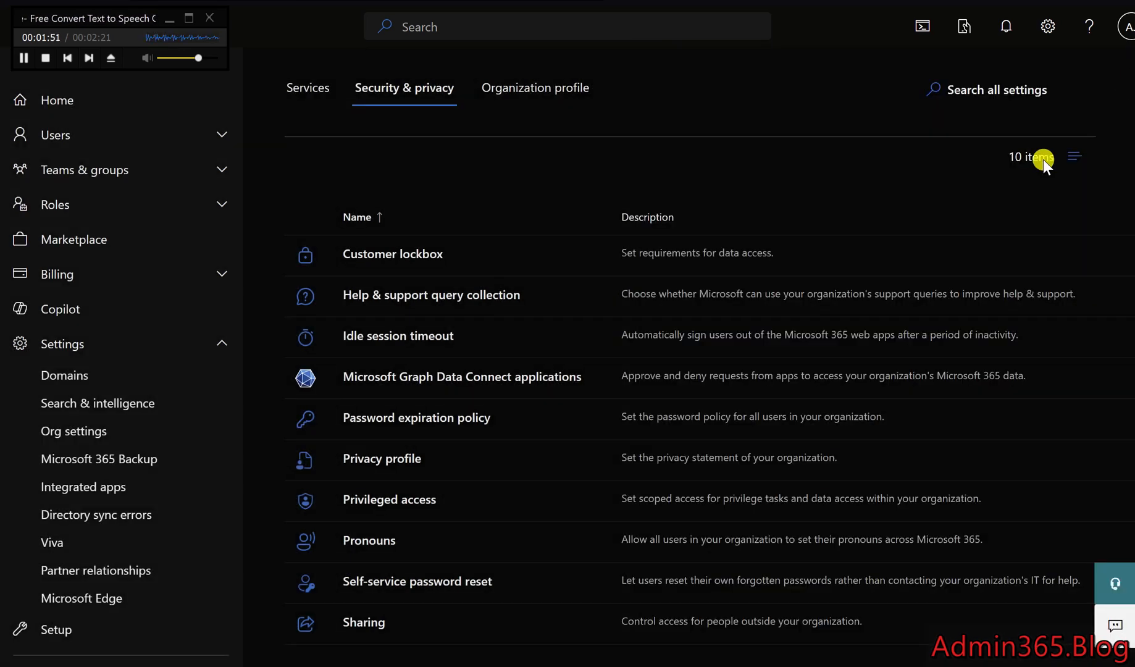
pyautogui.moveTo(841, 220)
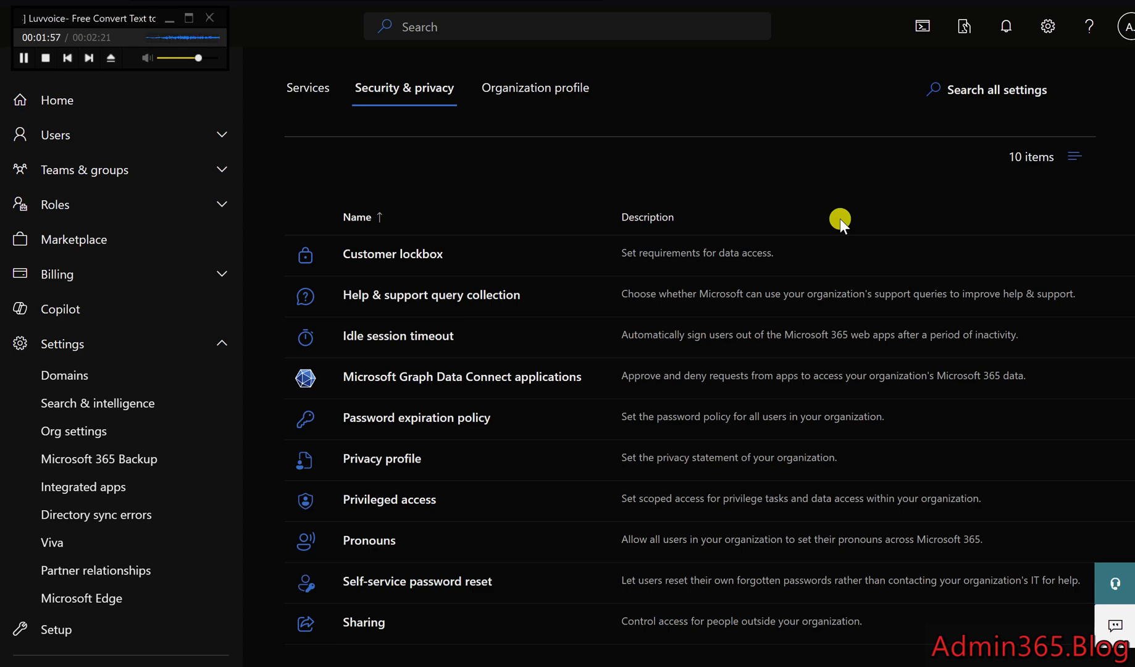
pyautogui.moveTo(835, 278)
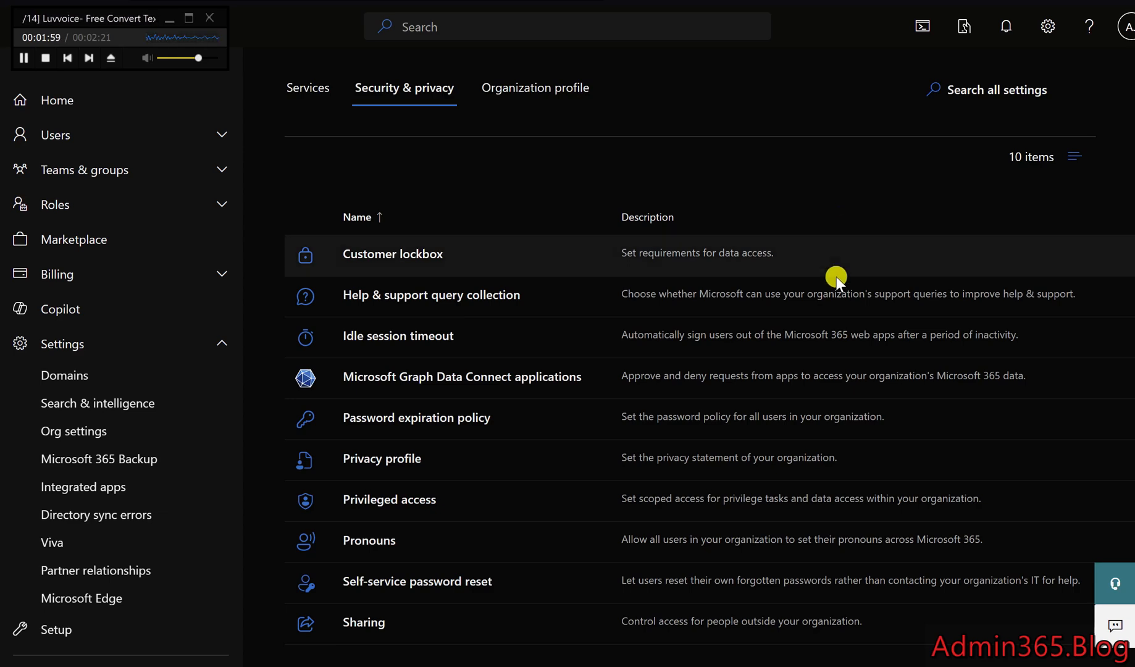
pyautogui.moveTo(815, 345)
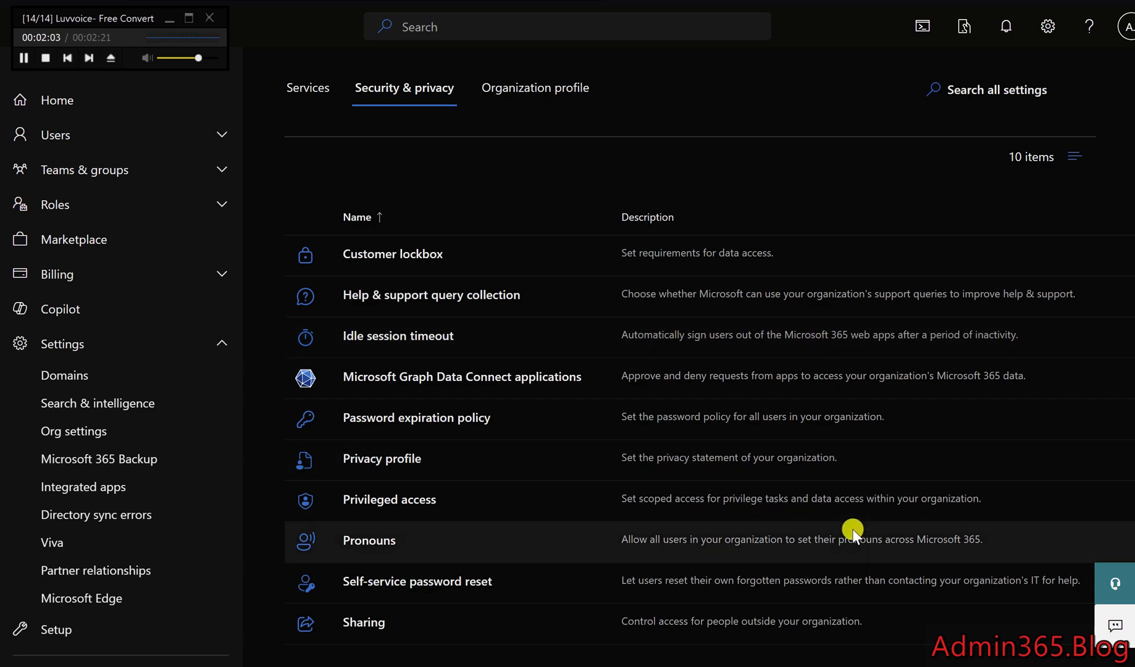
pyautogui.moveTo(685, 408)
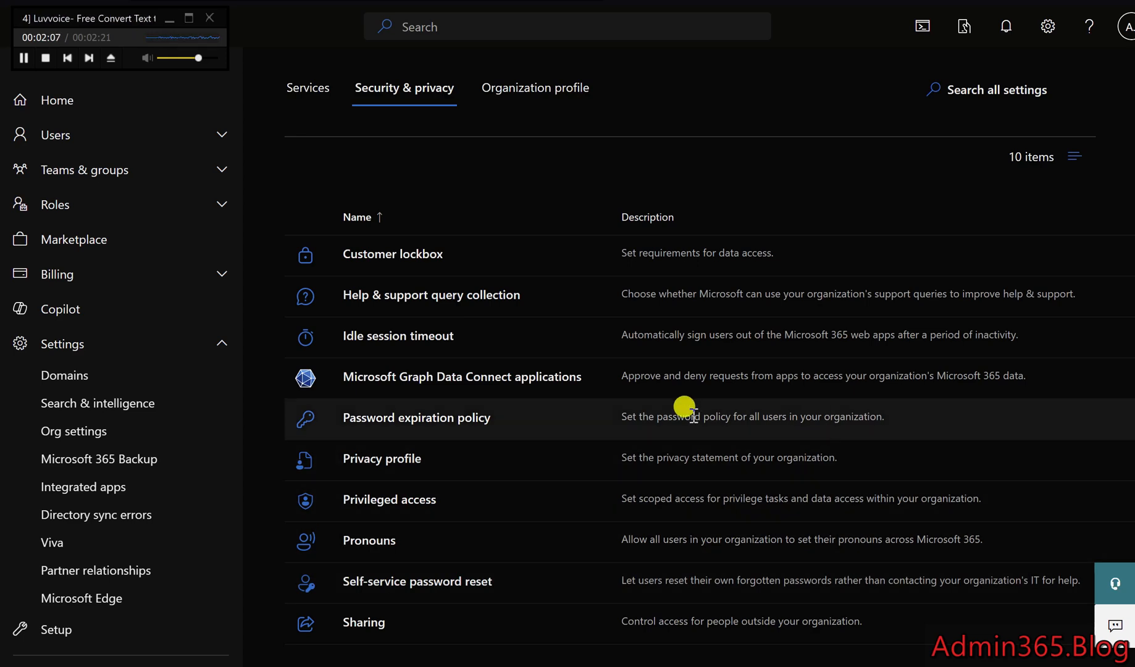
pyautogui.moveTo(722, 476)
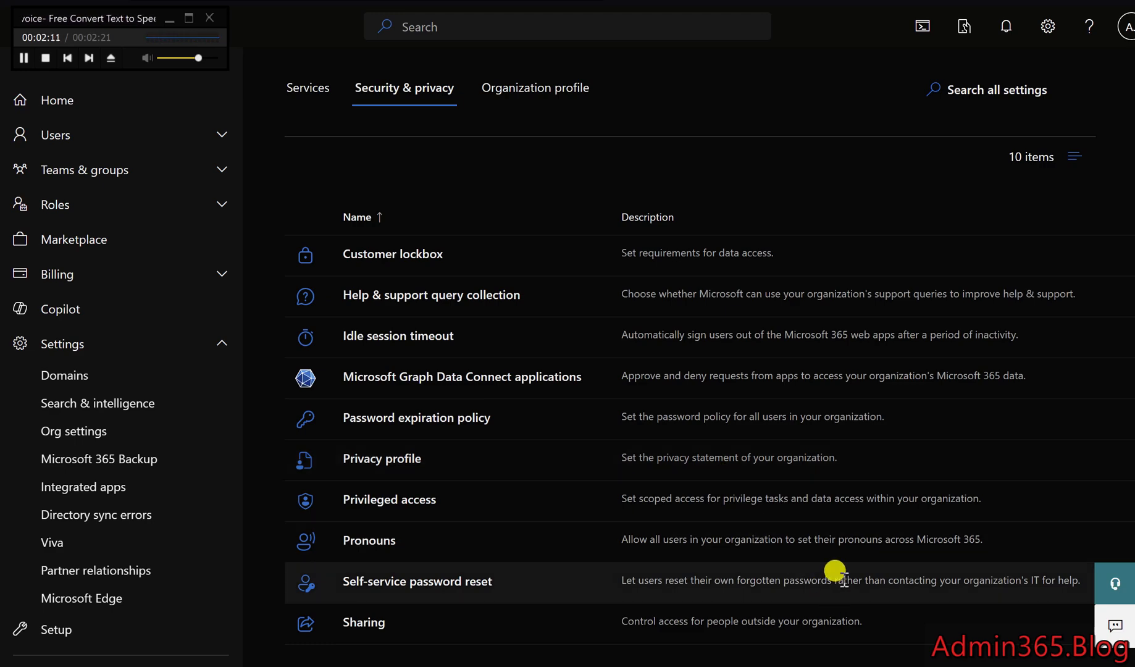
pyautogui.moveTo(727, 471)
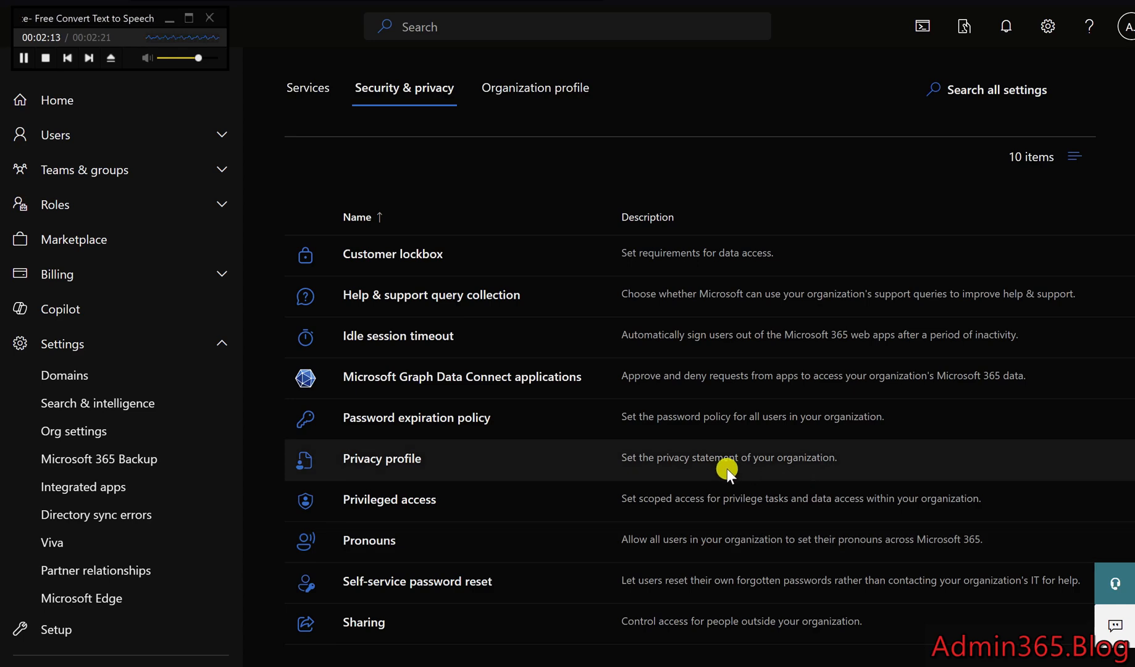
pyautogui.moveTo(618, 440)
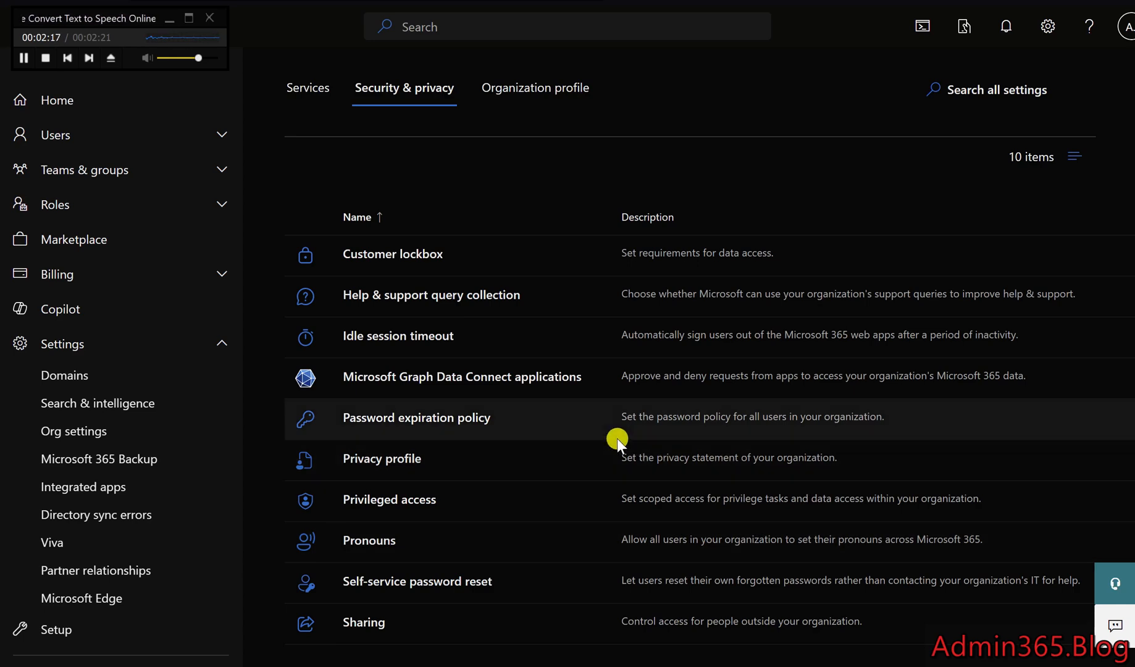
pyautogui.moveTo(674, 449)
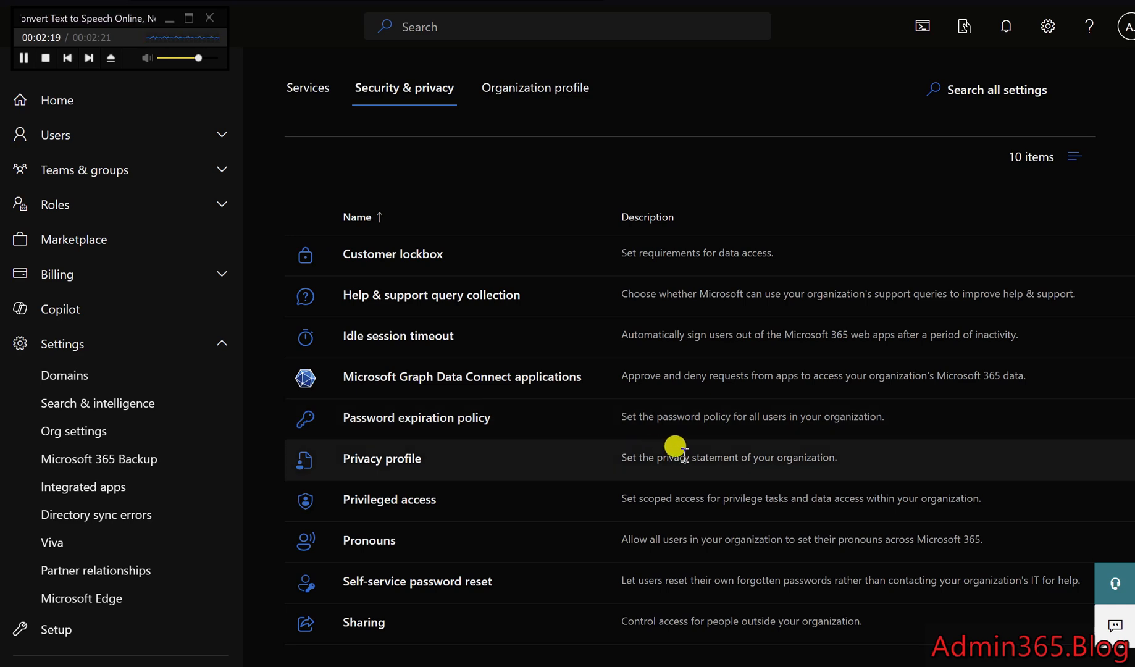